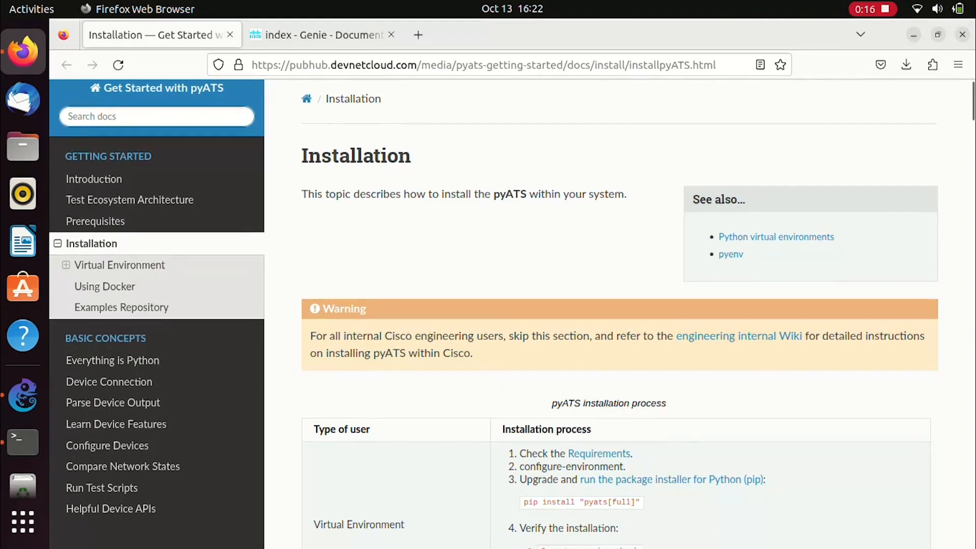
Scroll the Installation page down to the Python Version requirements and version-check command
scroll("down", 3)
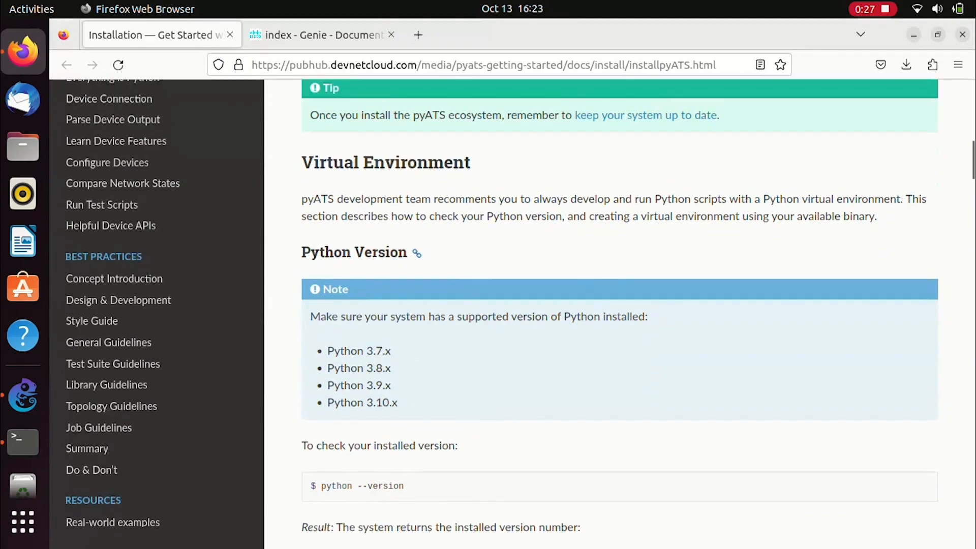
scroll("down", 3)
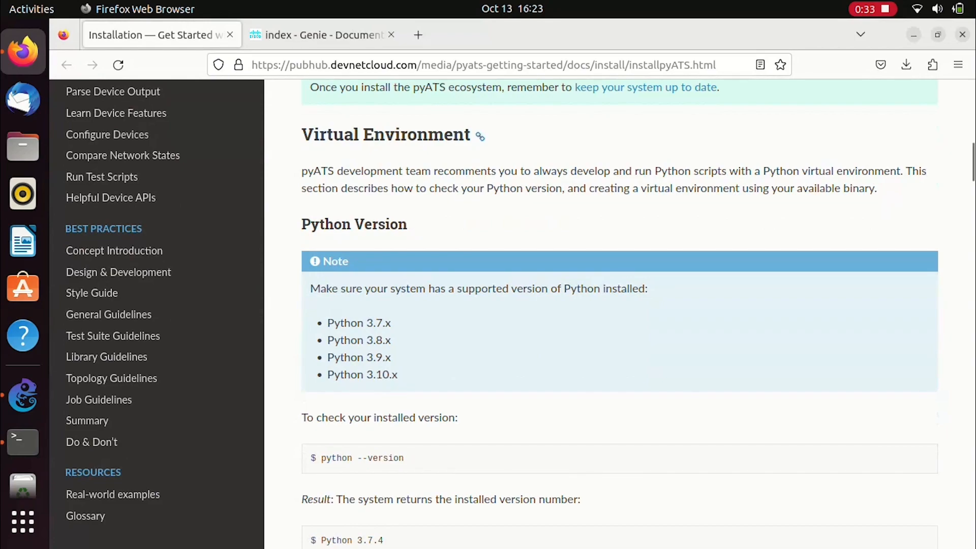
scroll("down", 3)
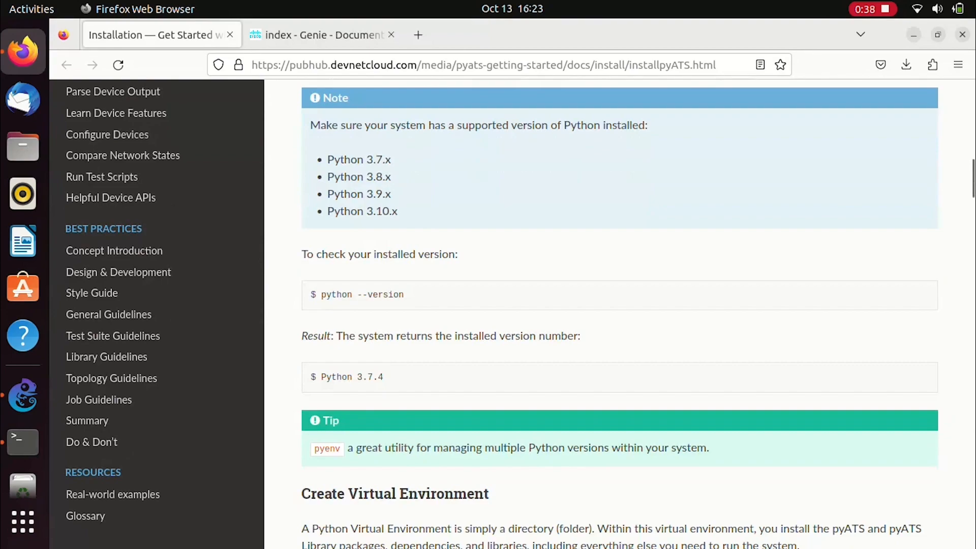
scroll("down", 3)
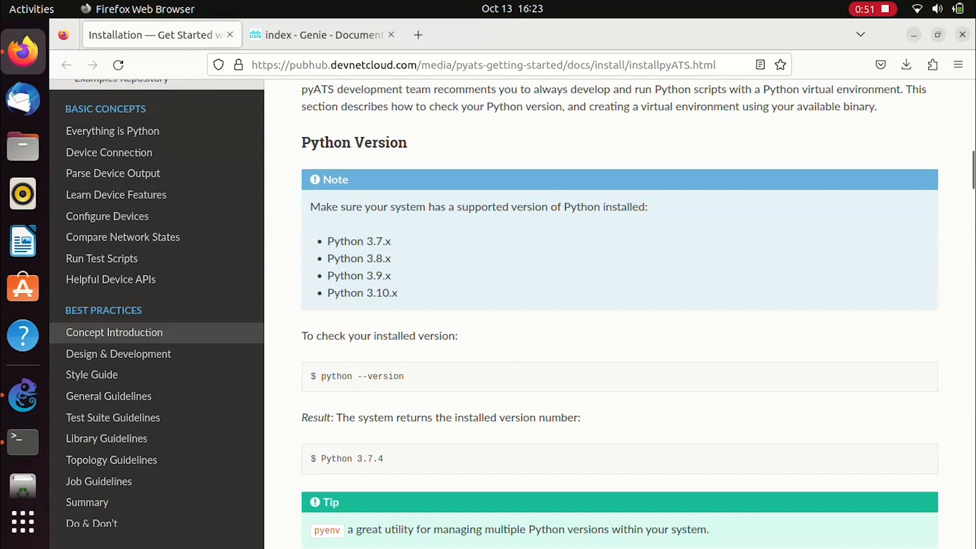
mouse_move(24, 442)
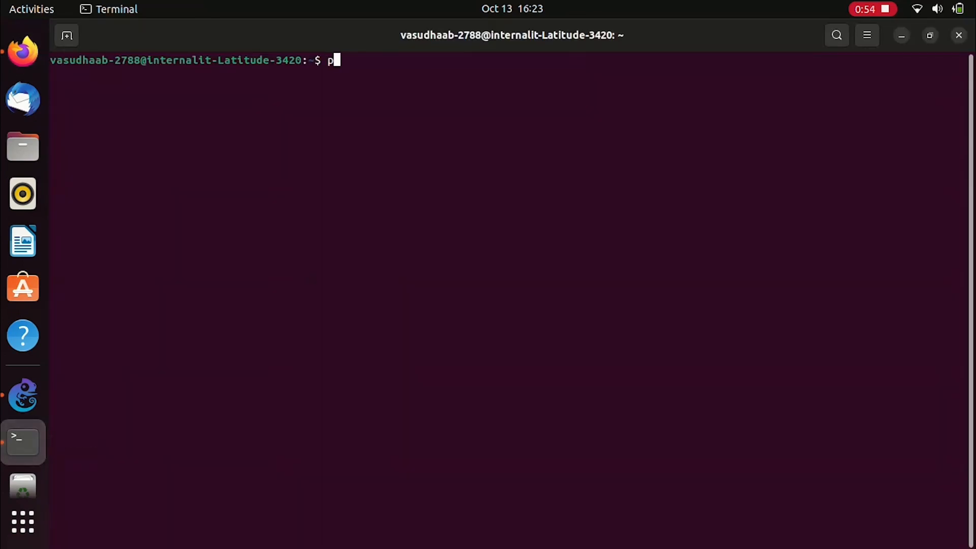
Run python --version, which reports 'python' not found and suggests python3
type("ython")
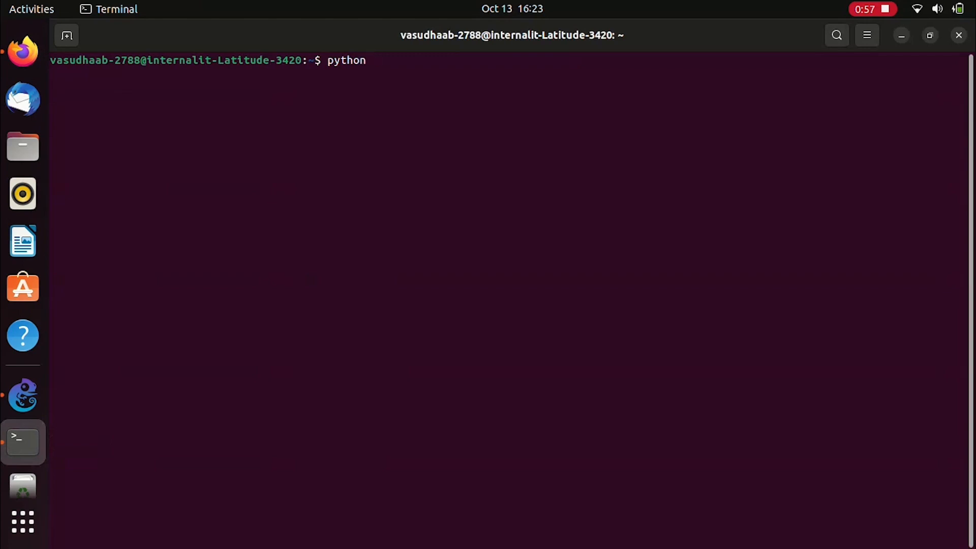
type("--vers")
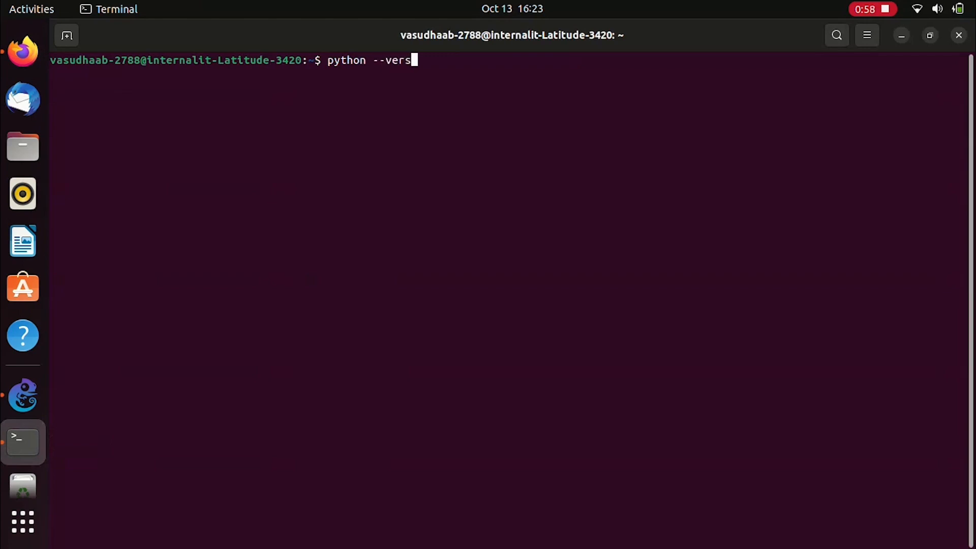
key("Return")
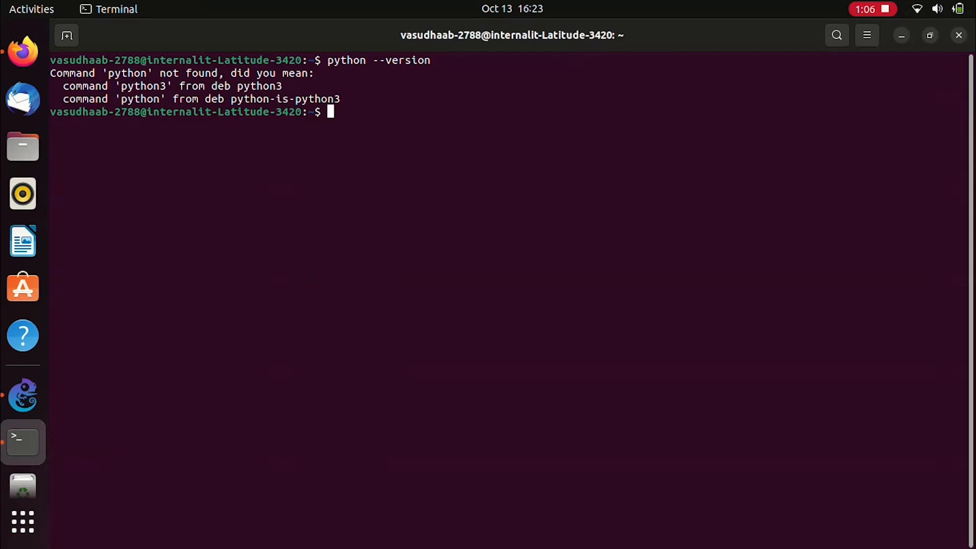
Read the Create Virtual Environment steps in the guide and bring the terminal forward
left_click(24, 52)
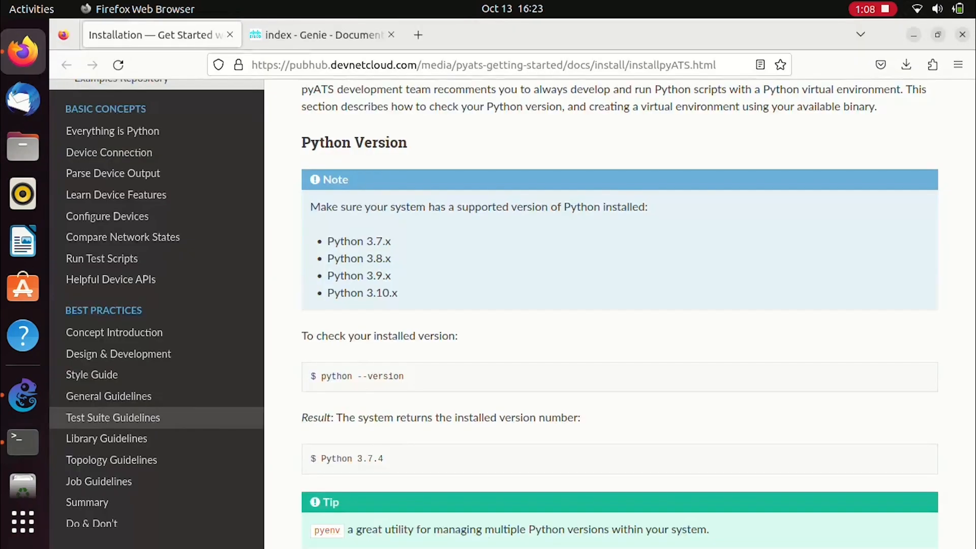
scroll("down", 3)
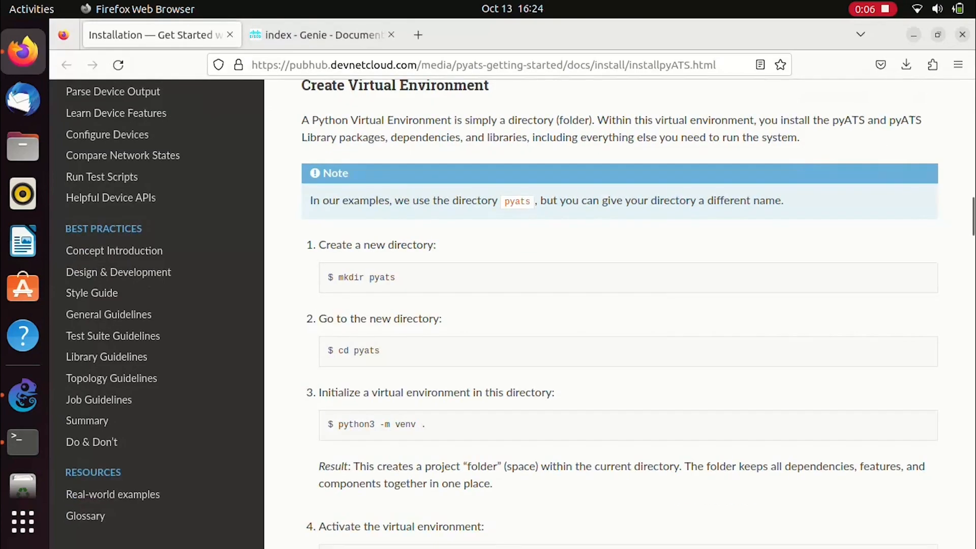
left_click(23, 442)
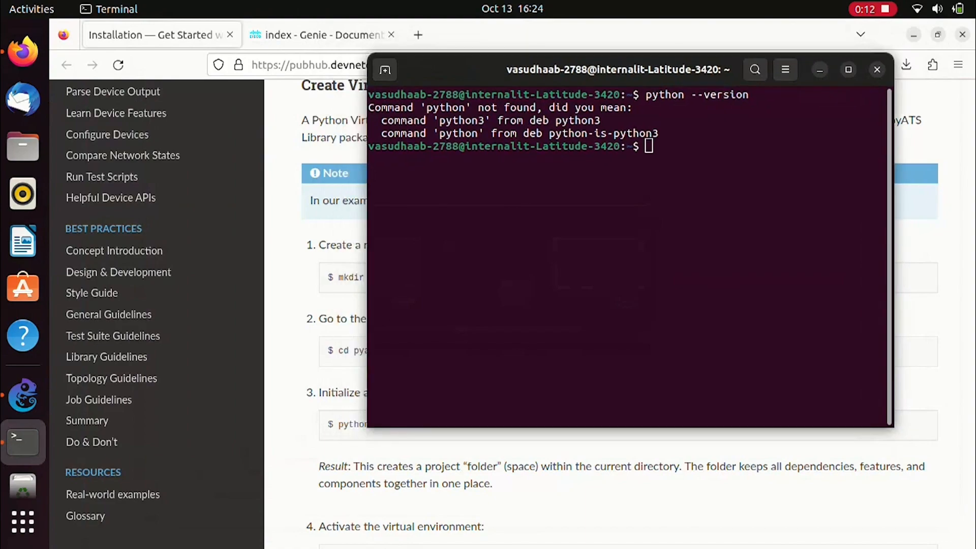
Make and enter a pyats directory, confirm with pwd, and enter python3 -m venv . at the prompt
type("m")
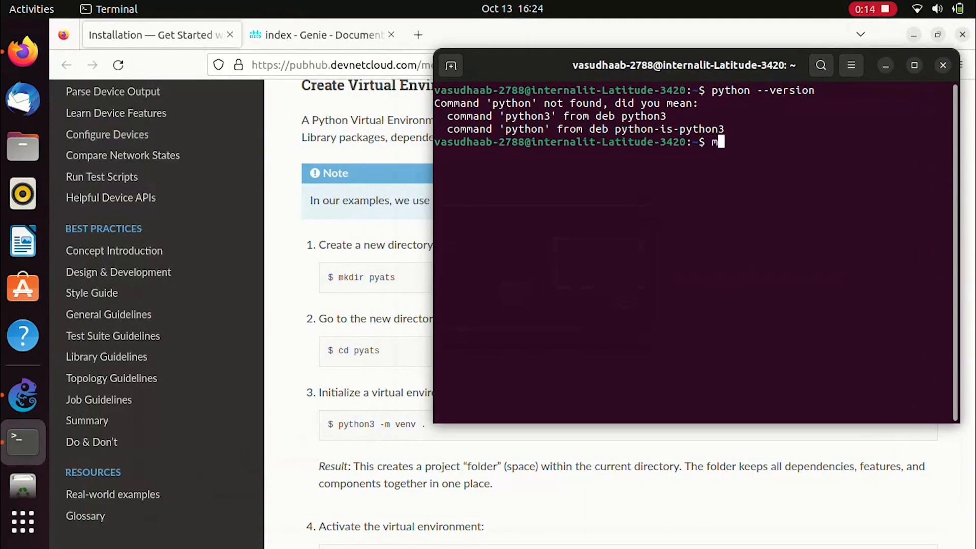
type("kdir pyats")
type("cd pyats/")
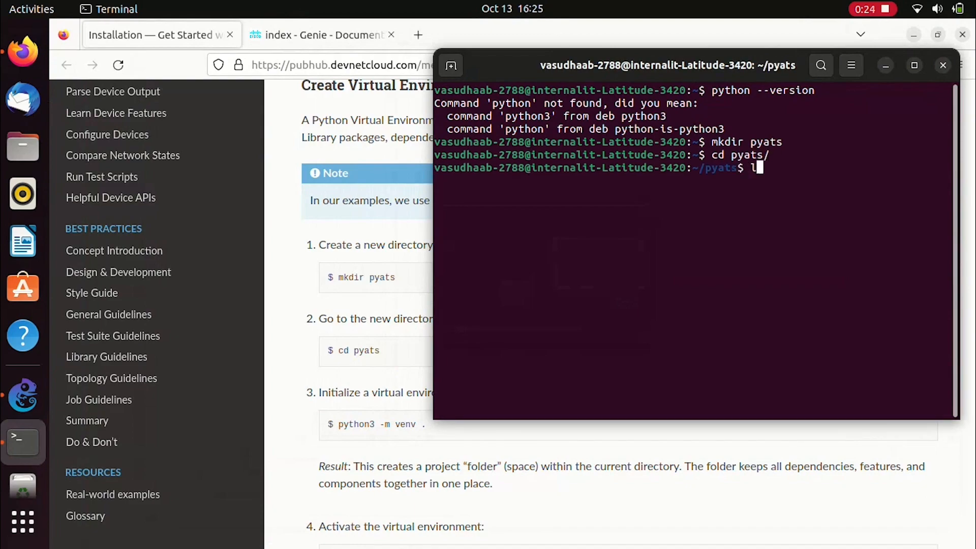
type("pwd")
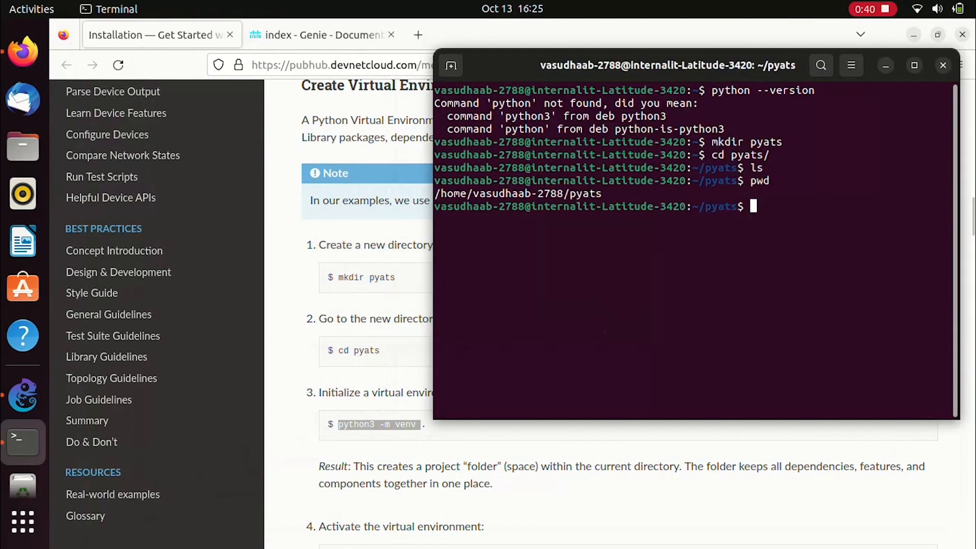
type("python3 -m venv .")
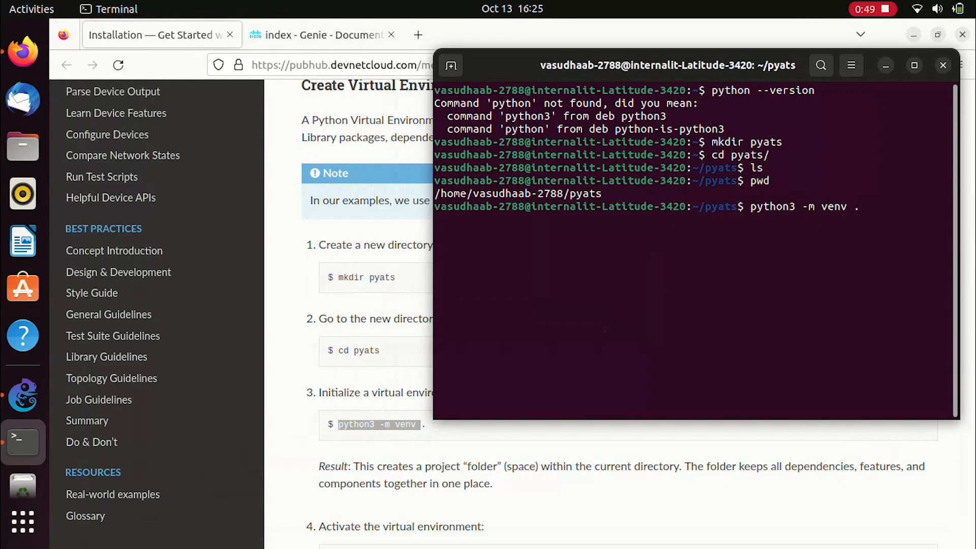
Select the 'source bin/activate' command in step 4 of the guide for copying
left_click(942, 65)
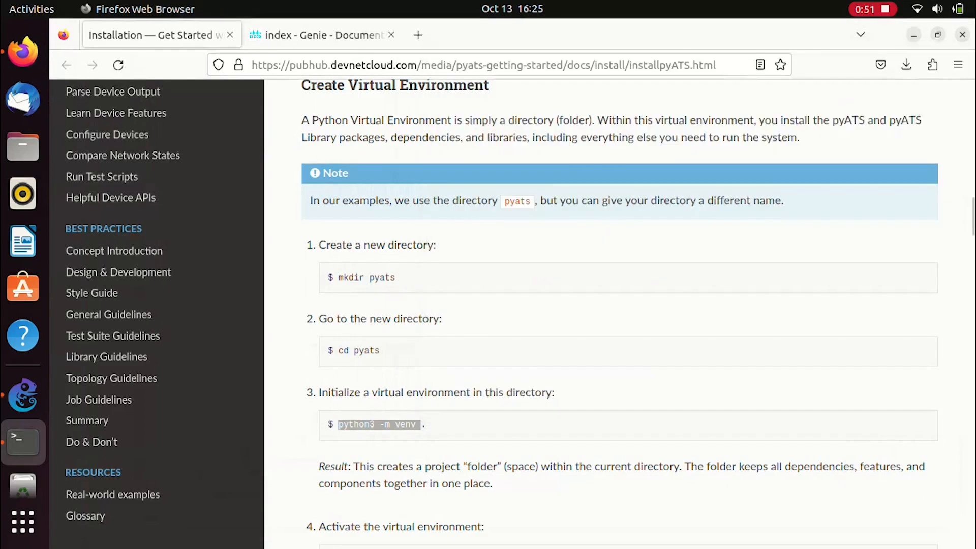
scroll("down", 3)
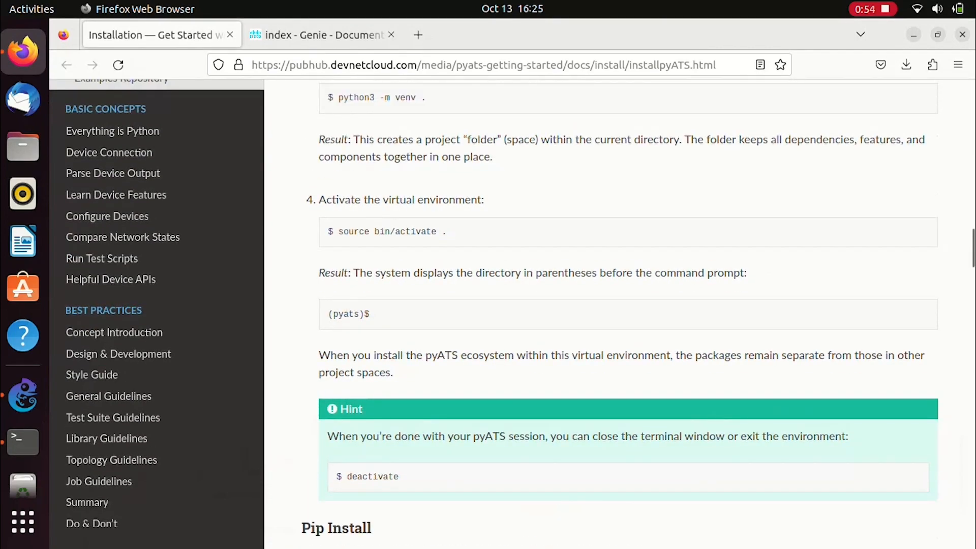
left_click_drag(349, 232, 445, 232)
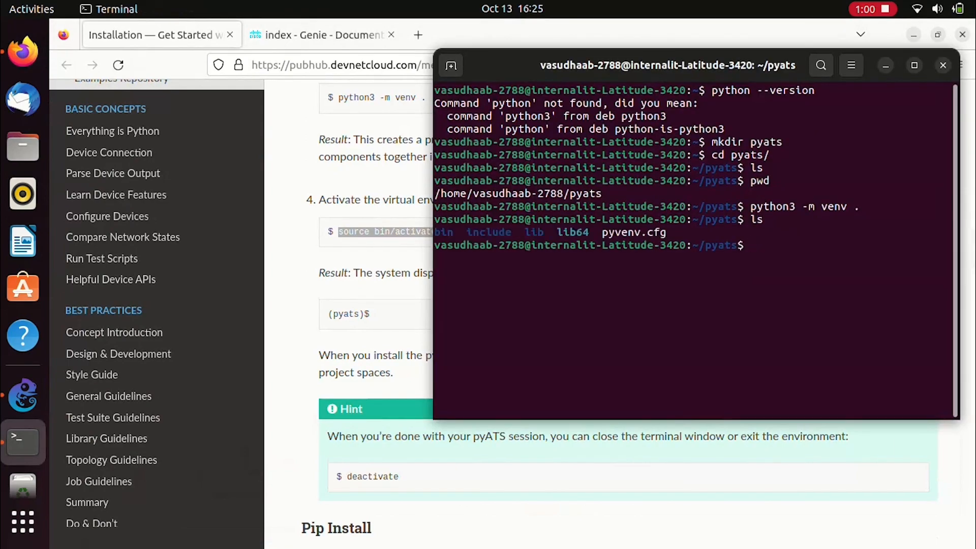
Activate the environment with source bin/activate, see the (pyats) prompt, then deactivate it
type("source bin/activate .")
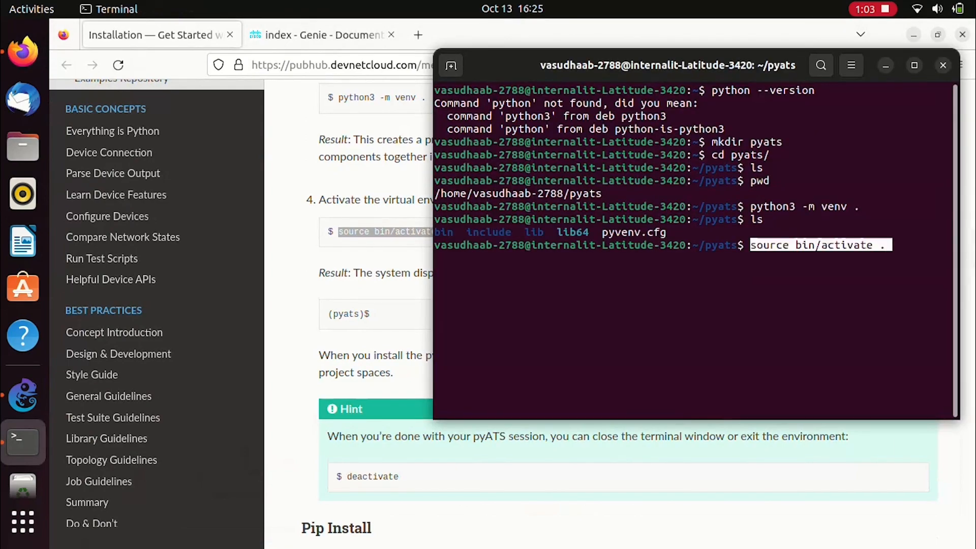
key("Return")
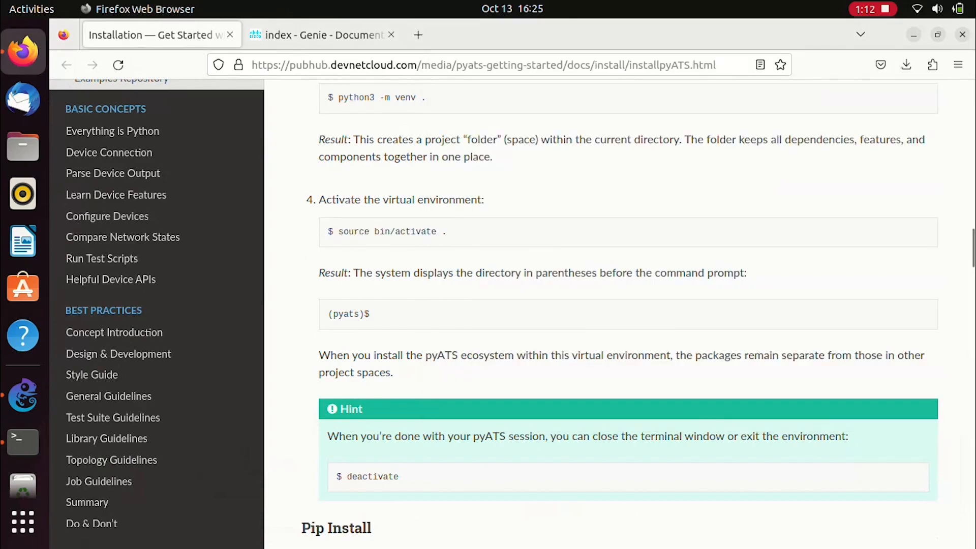
left_click(23, 443)
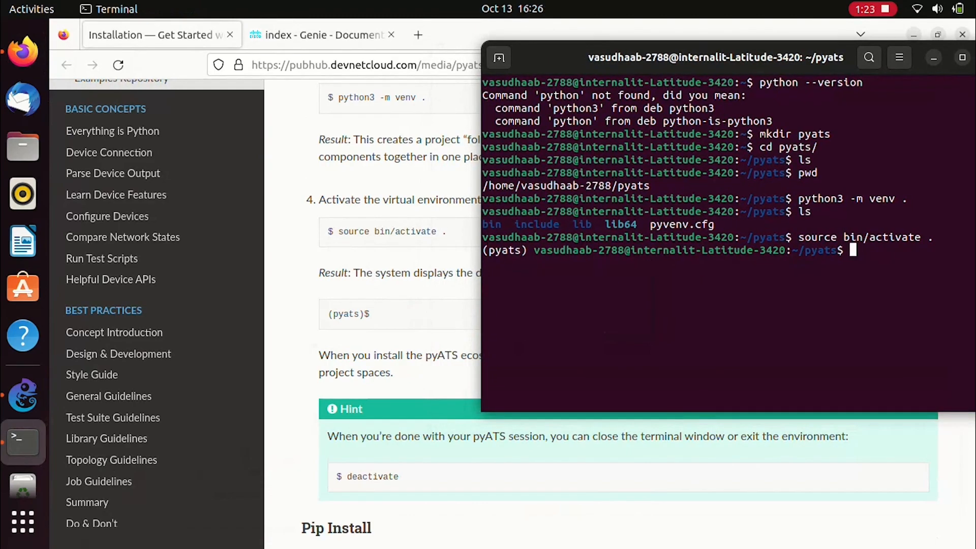
type("deactivate")
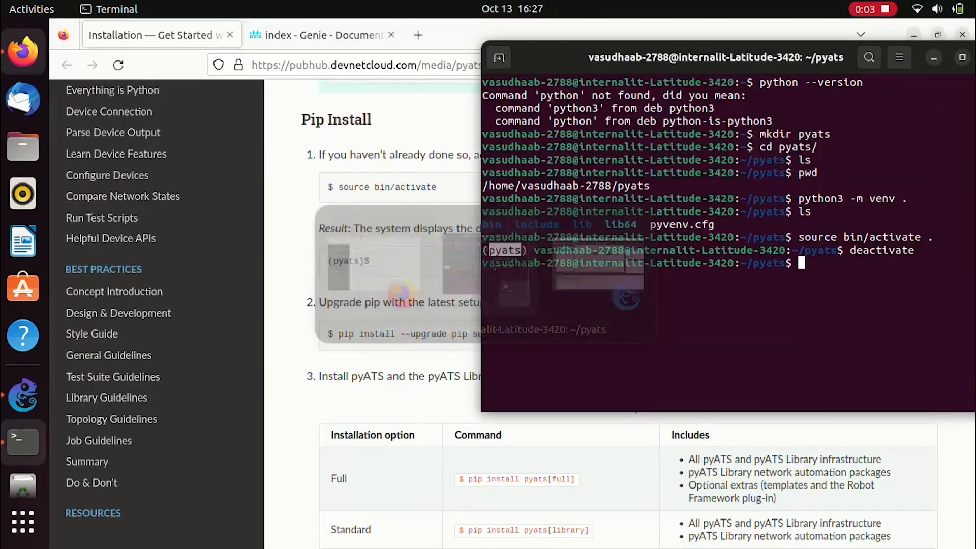
type("deactivate")
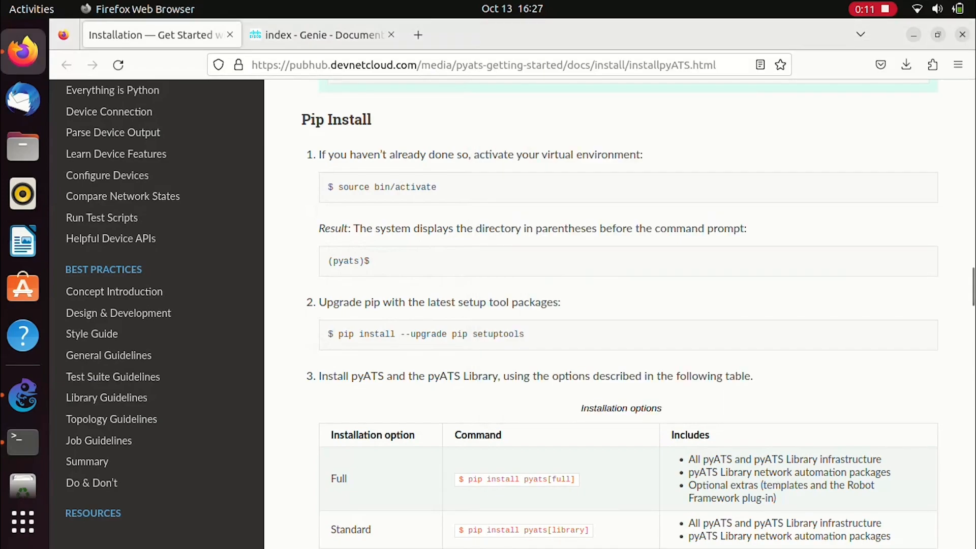
Copy the pip/setuptools upgrade command from the guide and scroll to the installation options table
triple_click(426, 335)
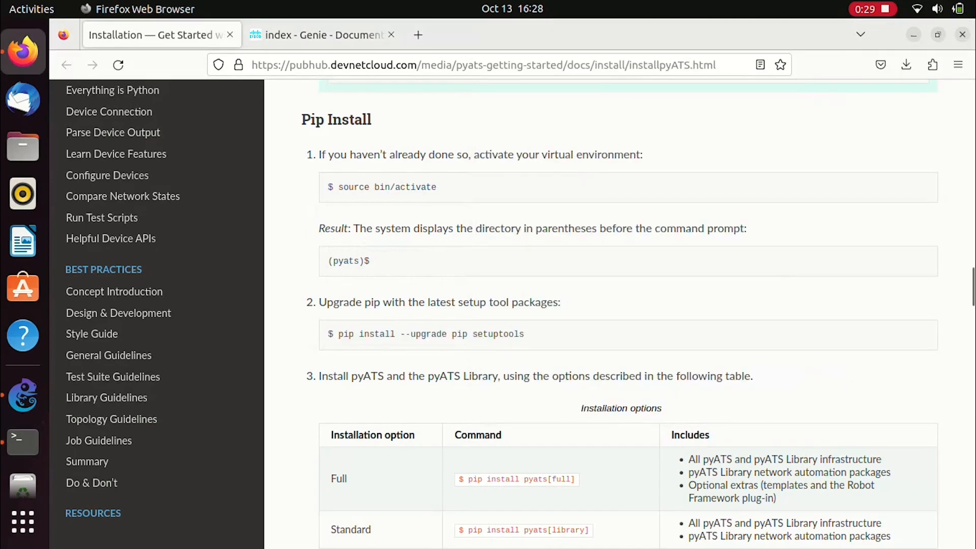
scroll("down", 3)
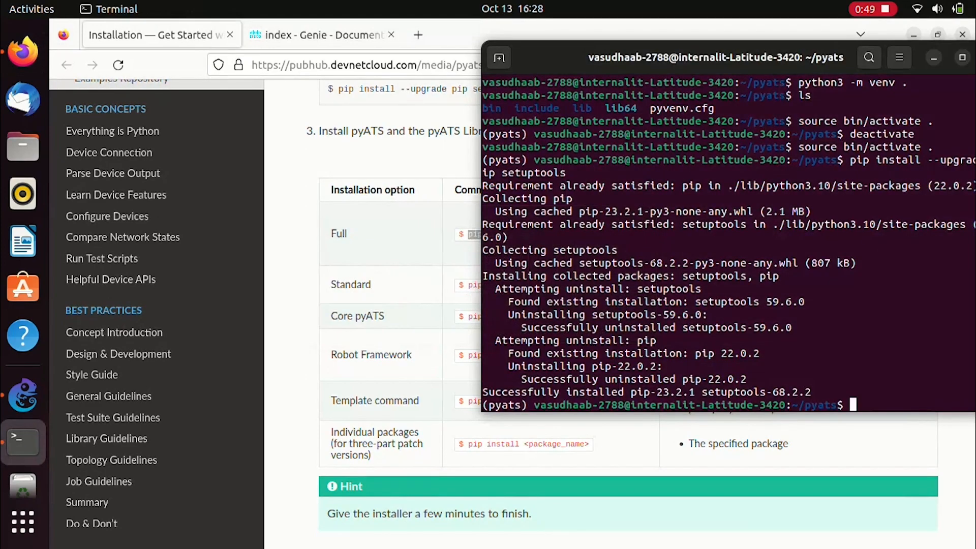
Run pip install pyats[full], installing pyATS 23.9 and its Genie libraries in the environment
type("pip install pyats[full]")
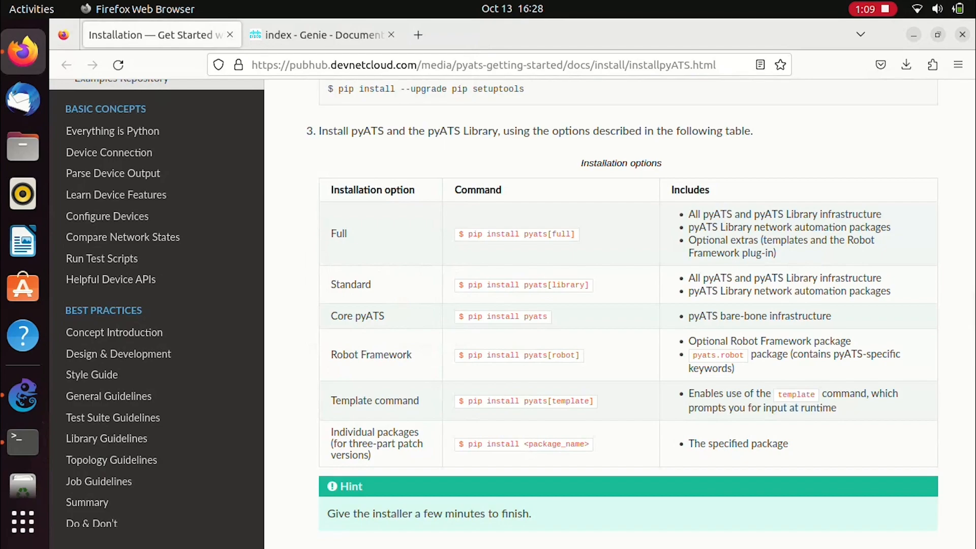
left_click(24, 442)
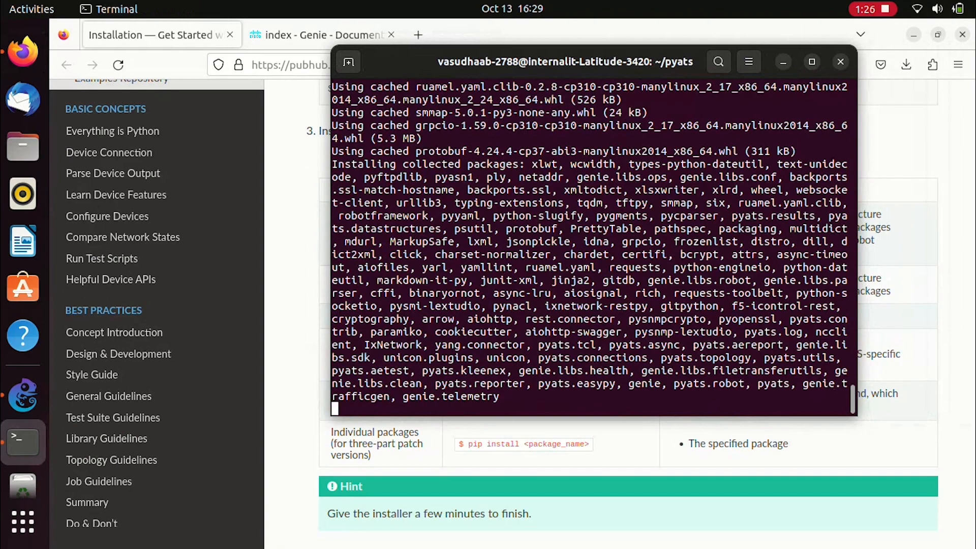
double_click(548, 345)
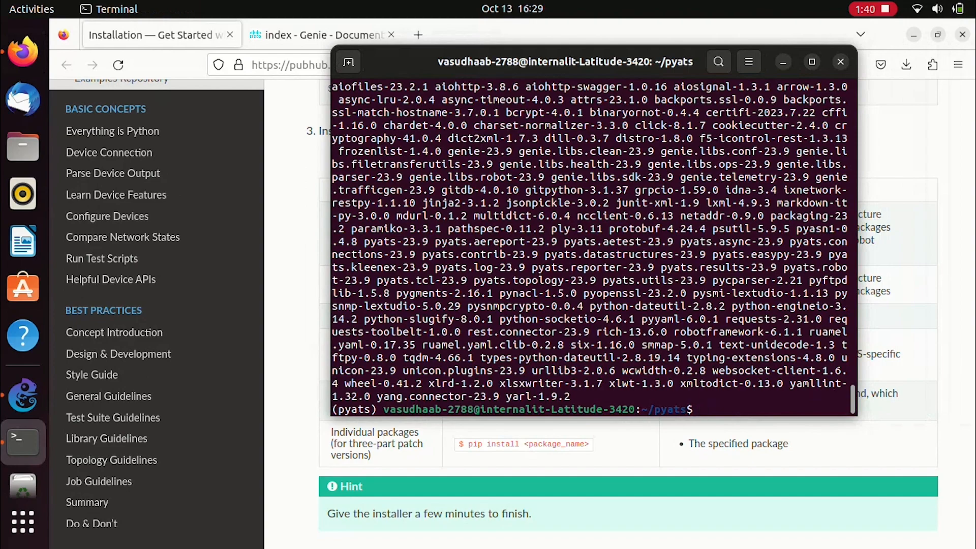
Run pip list and review the installed packages, confirming genie 23.9
type("pip")
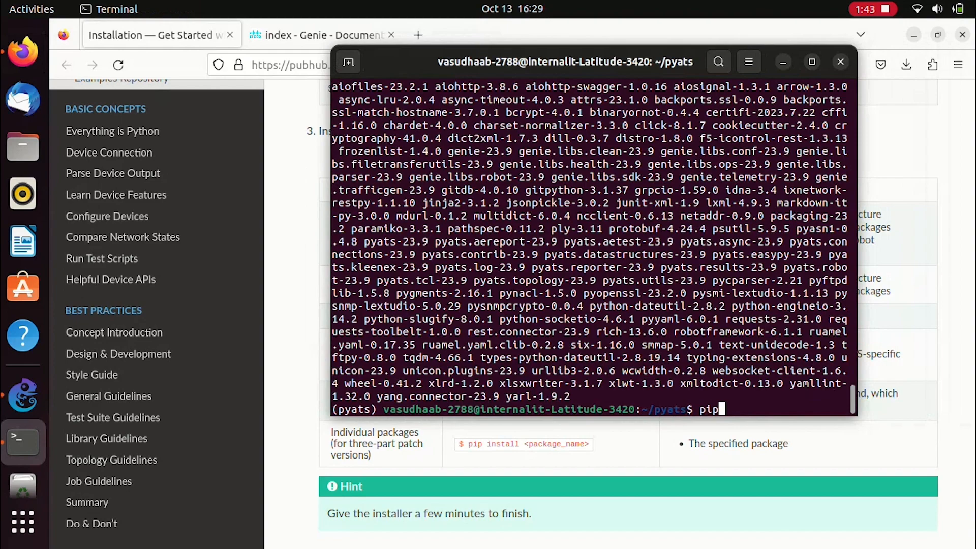
type("lis")
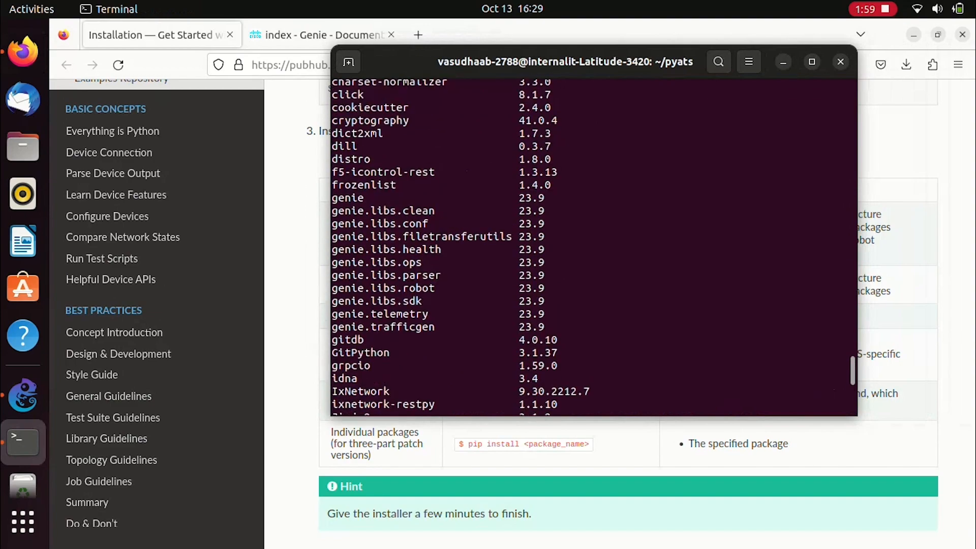
left_click_drag(331, 197, 460, 262)
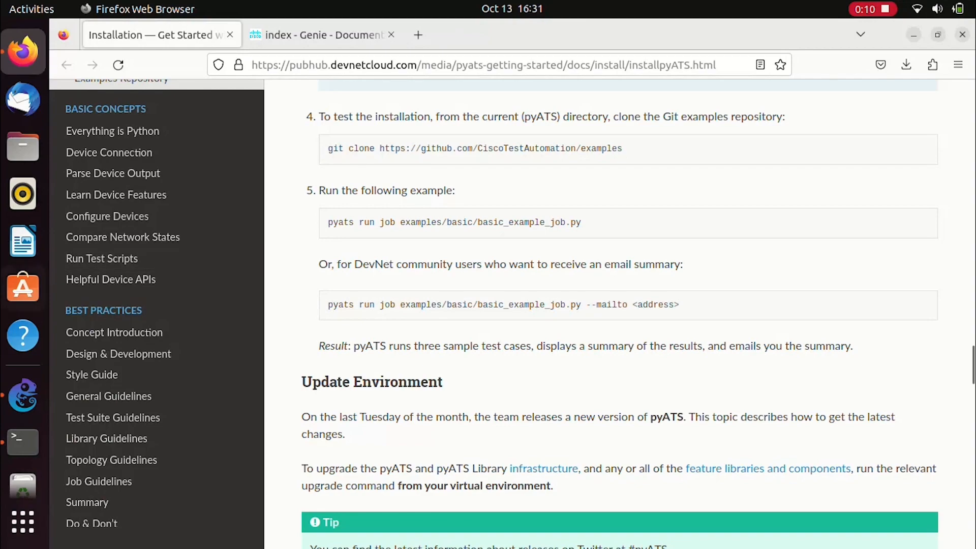
Copy the git clone command from the guide and enter sudo apt-get install git-all in the terminal
left_click(22, 443)
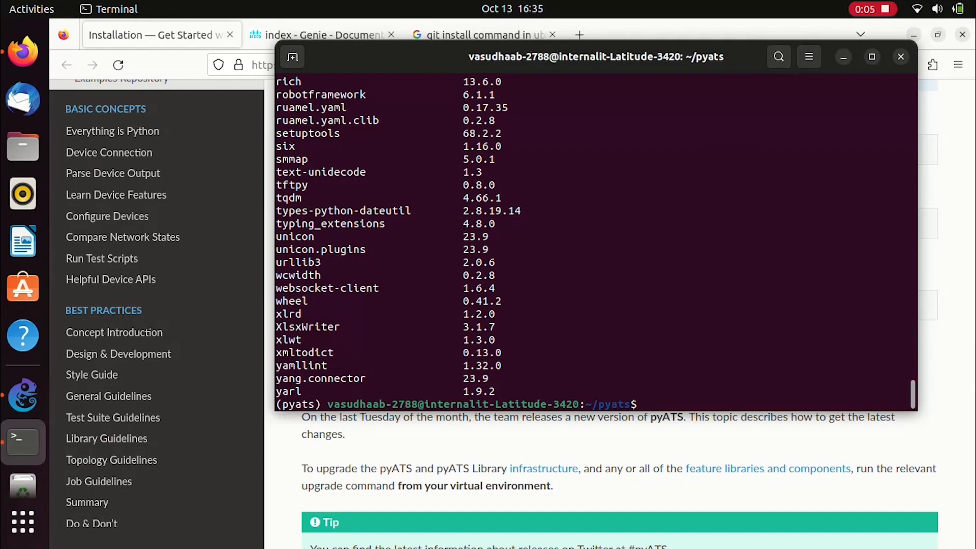
left_click(900, 57)
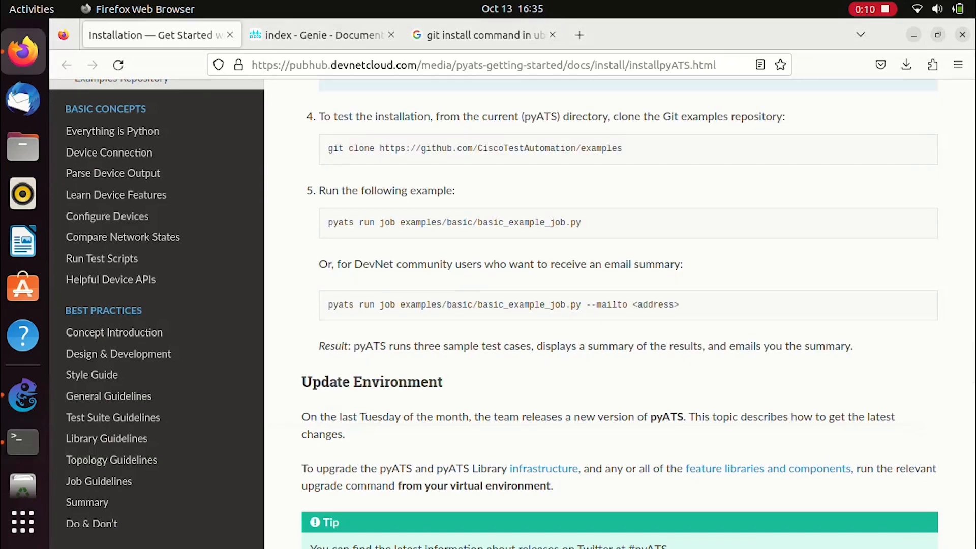
double_click(612, 148)
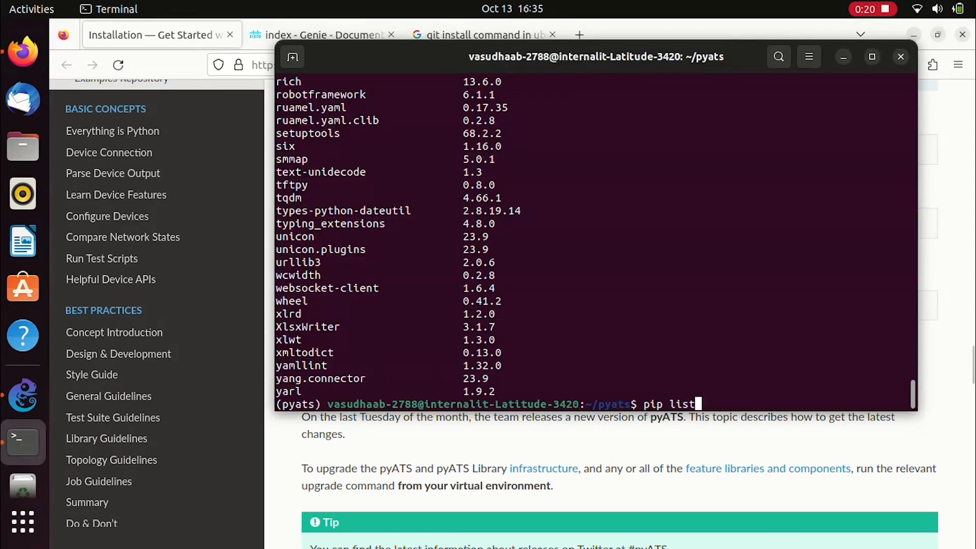
type("sudo apt-get install git-all .")
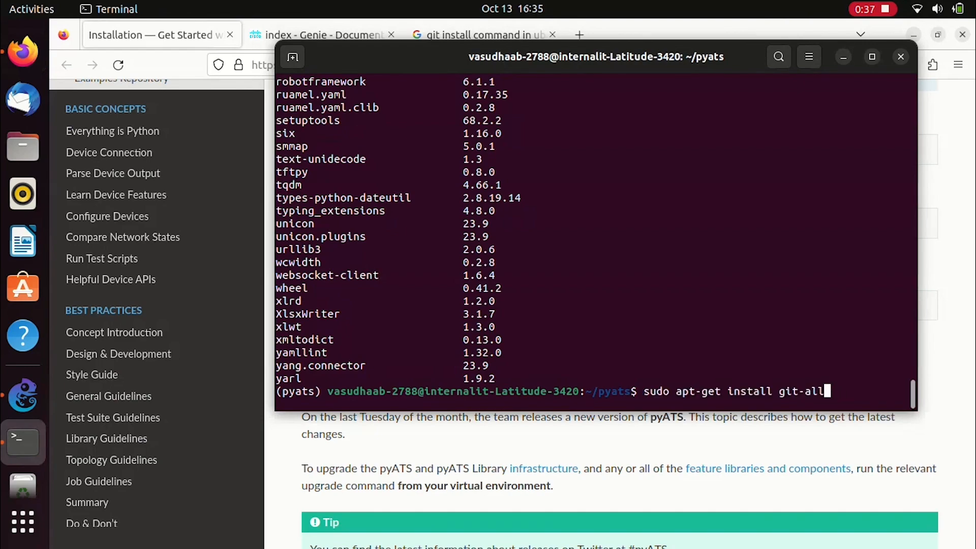
Clone the CiscoTestAutomation examples repository into the pyats folder and list its contents
key("ctrl+u")
type("git clone https://github.com/CiscoTestAutomation/examples")
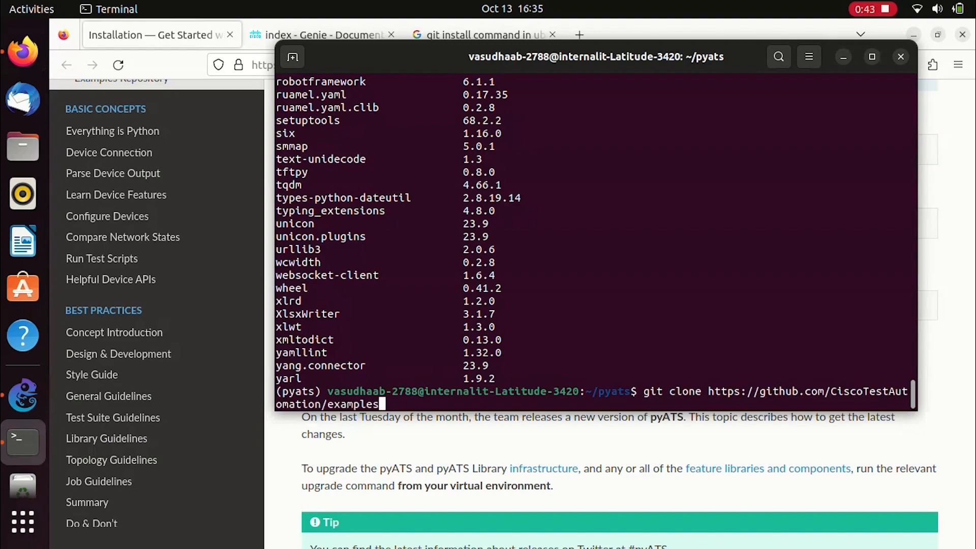
key("Return")
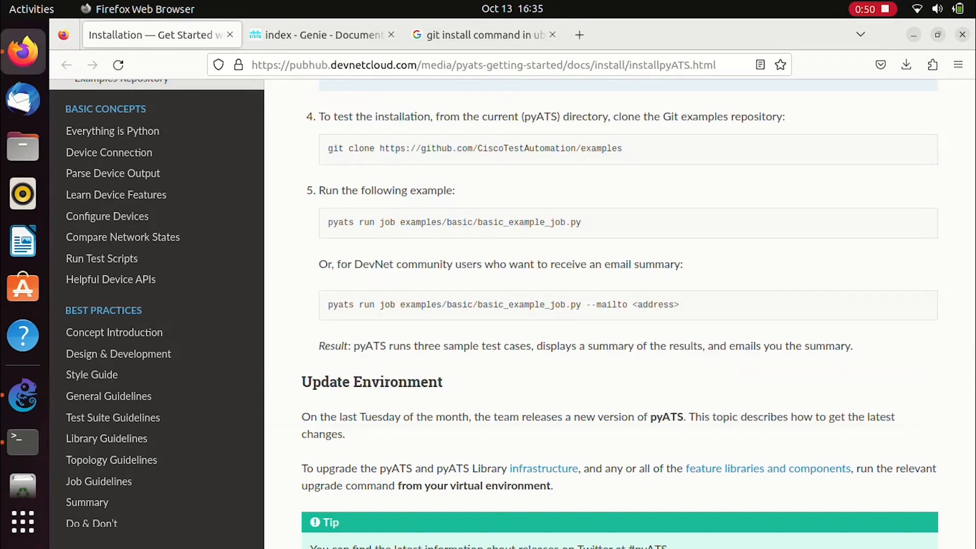
left_click(23, 442)
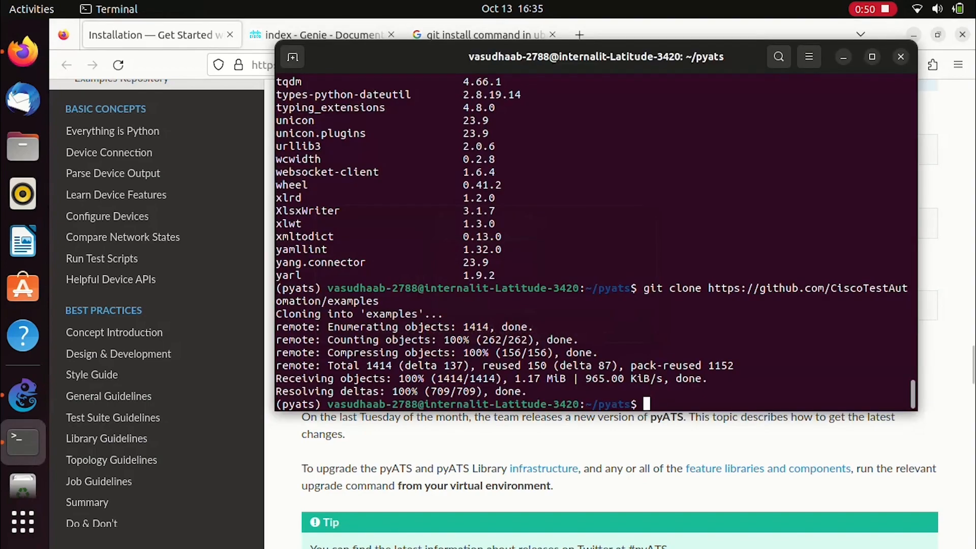
type("ls")
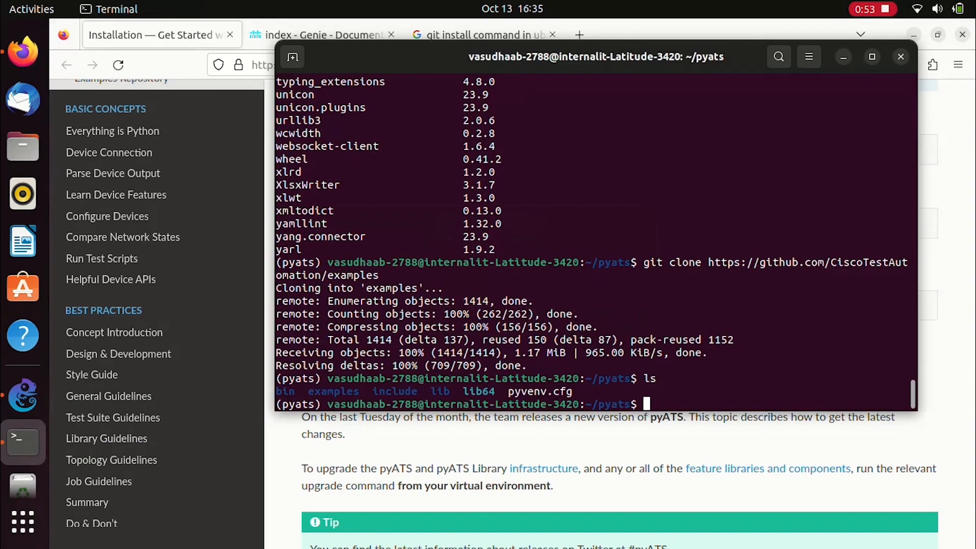
type("cd examples/")
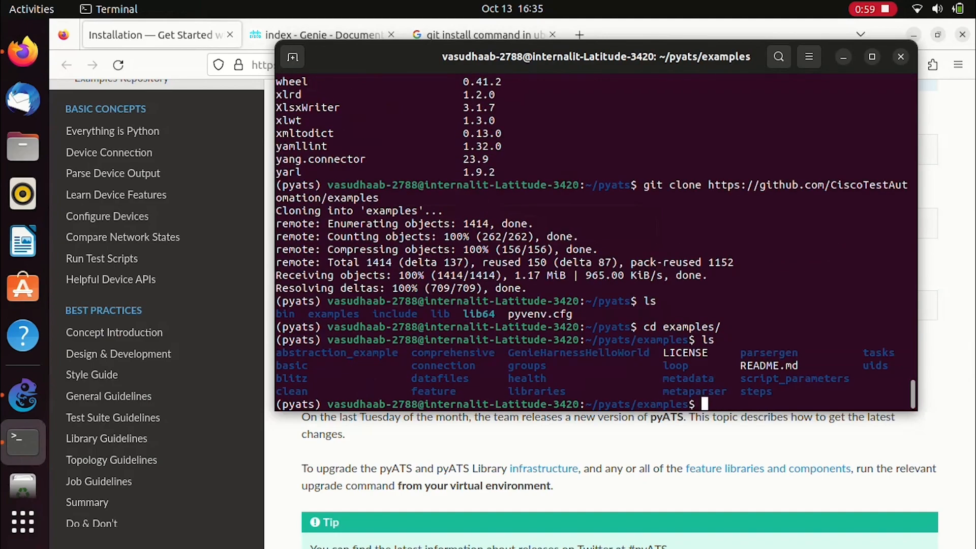
Run examples/basic/basic_example_job.py; common_setup, tc_one and cleanup pass, tc_two fails
type("cd ..")
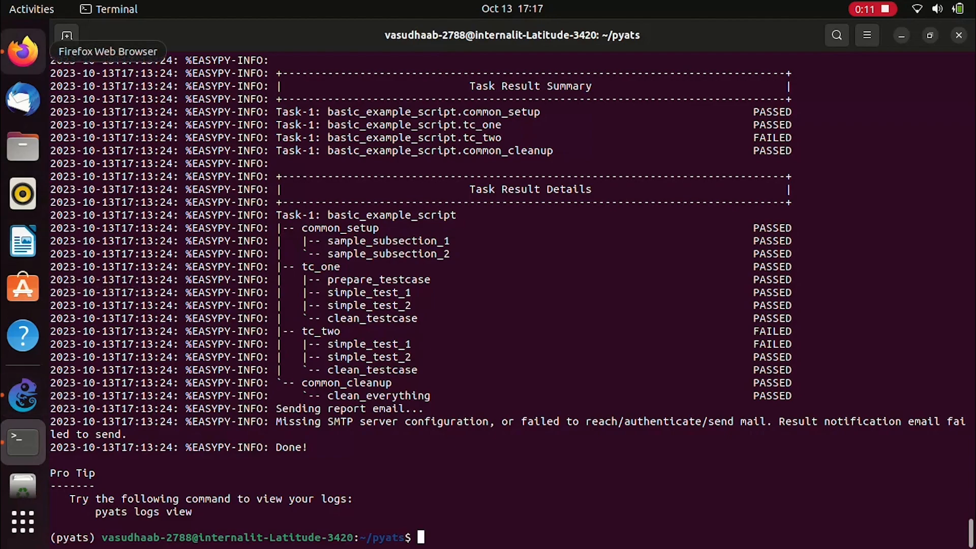
left_click(23, 52)
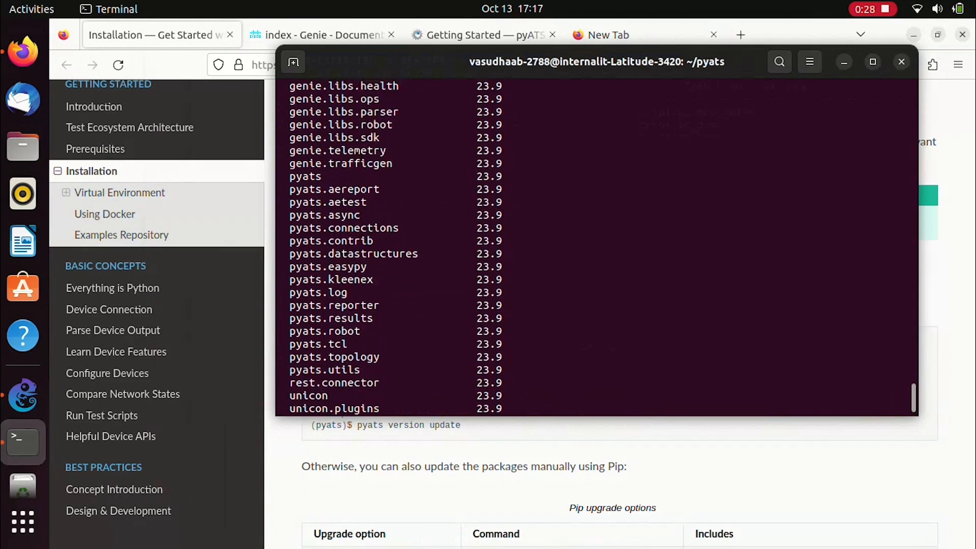
Start pyats version update and confirm with y so existing 23.9 packages begin uninstalling
scroll("down", 3)
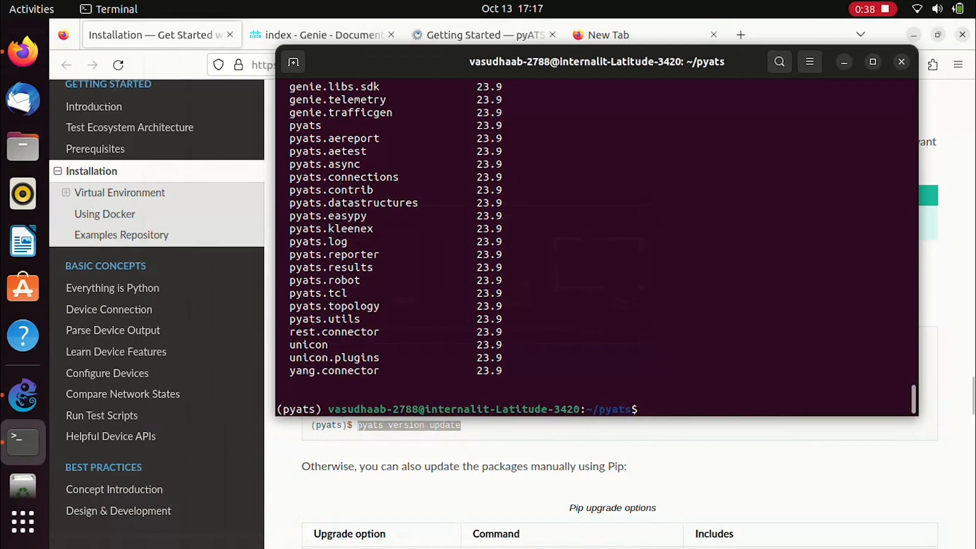
type("pyats version update")
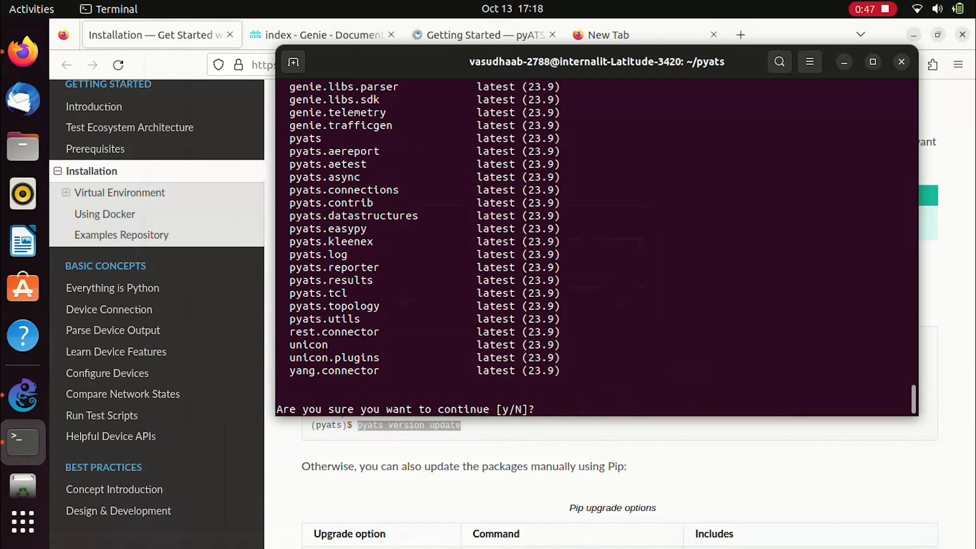
type("y")
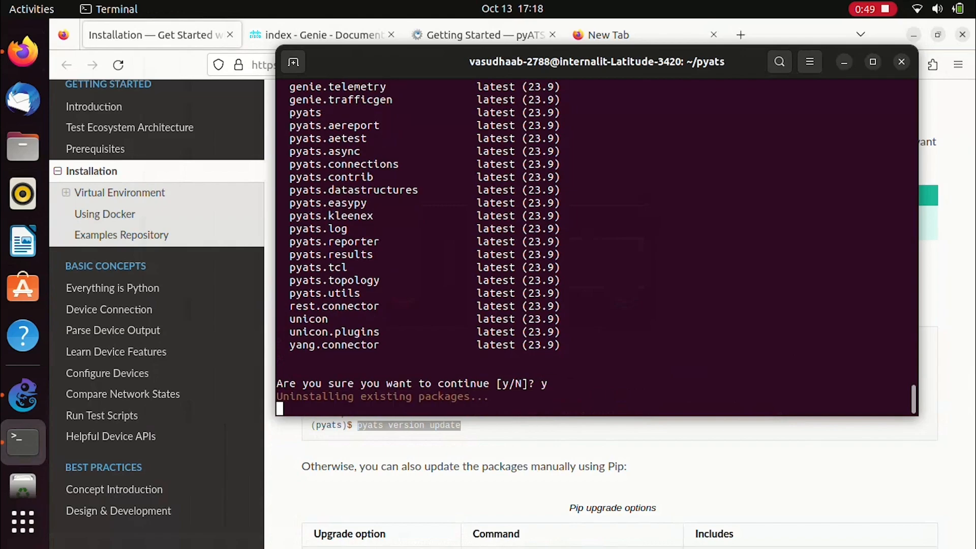